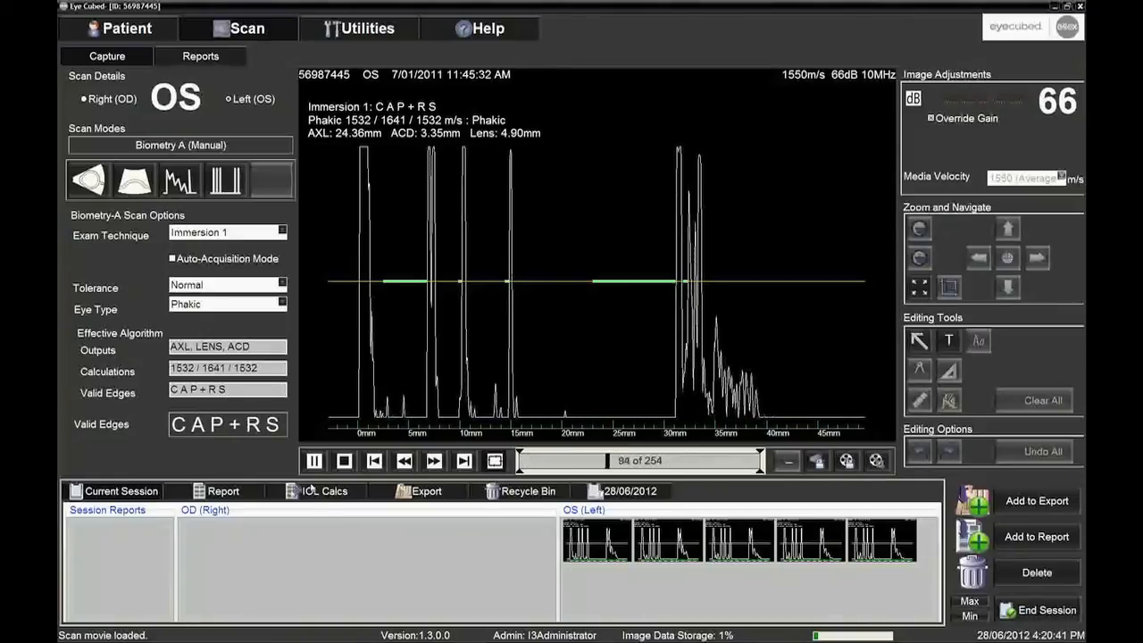
Step: Pause the left-eye A-scan movie on frame 99 with gain at 65 dB, marked Adjusted
{"action": "left_click", "coordinate": [315, 460]}
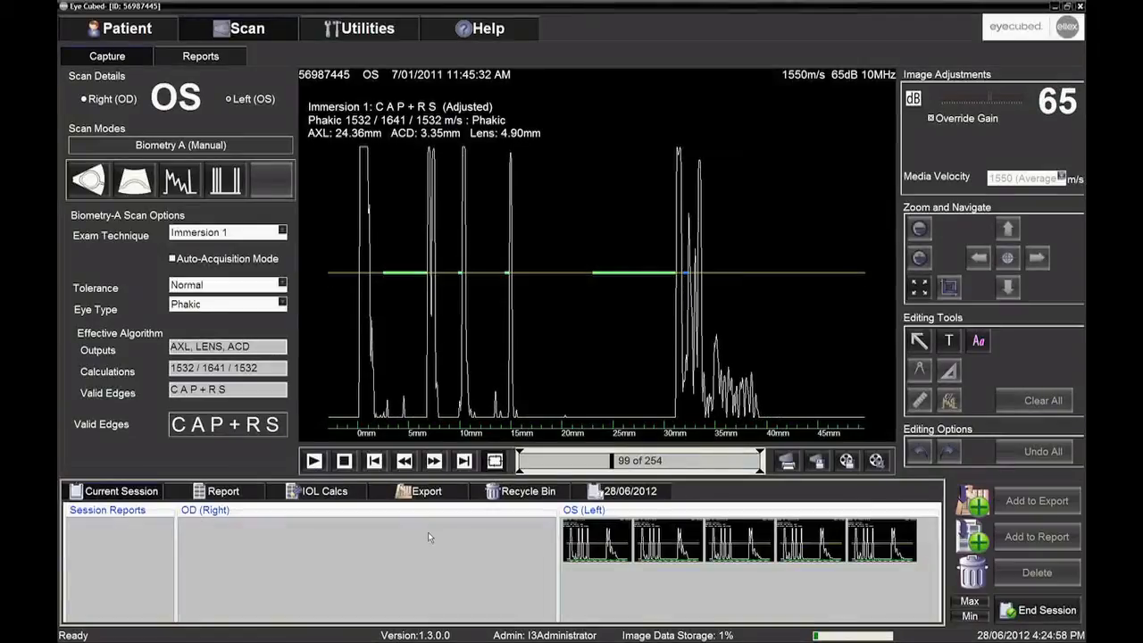
{"action": "mouse_move", "coordinate": [429, 478]}
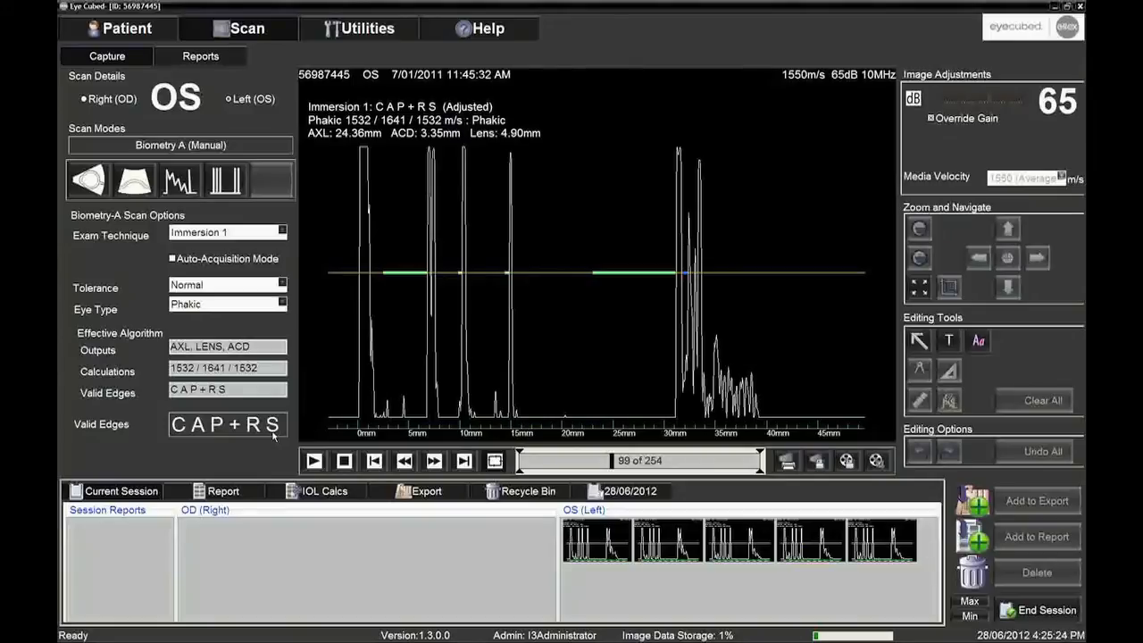
{"action": "mouse_move", "coordinate": [332, 436]}
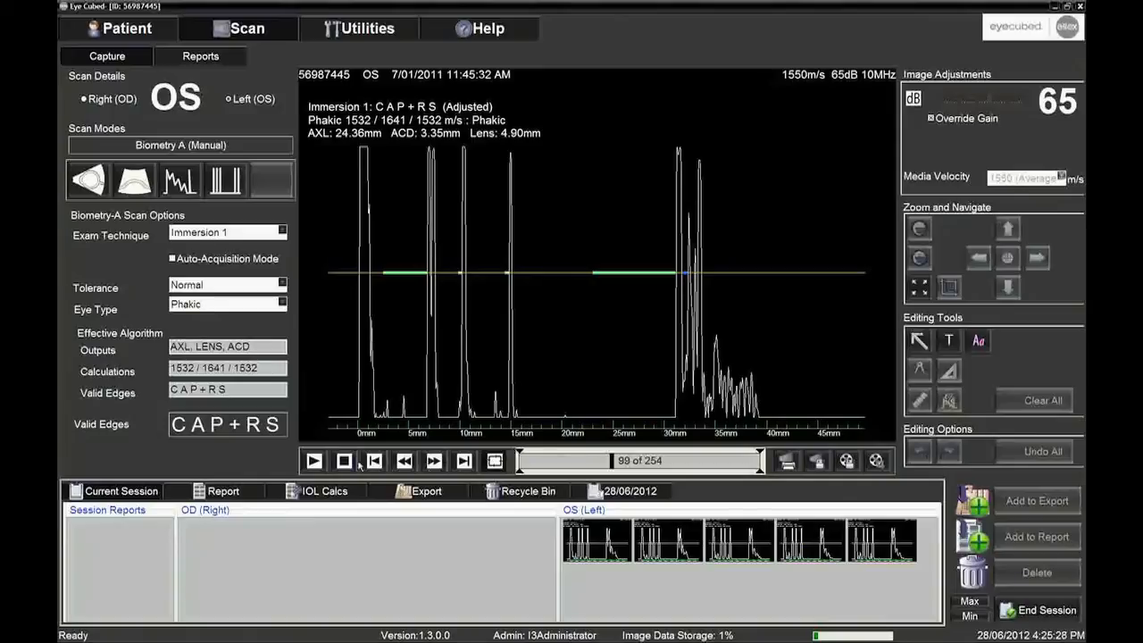
Step: Pick a scan frame and save it as the fifth stored scan image in the session
{"action": "left_click", "coordinate": [314, 461]}
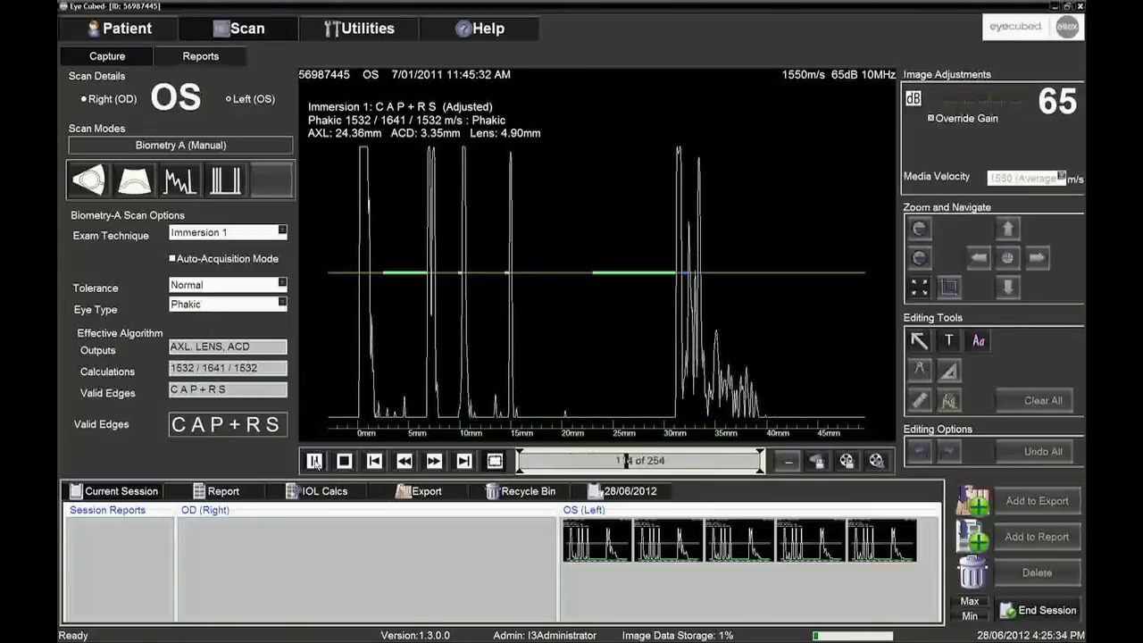
{"action": "left_click", "coordinate": [315, 461]}
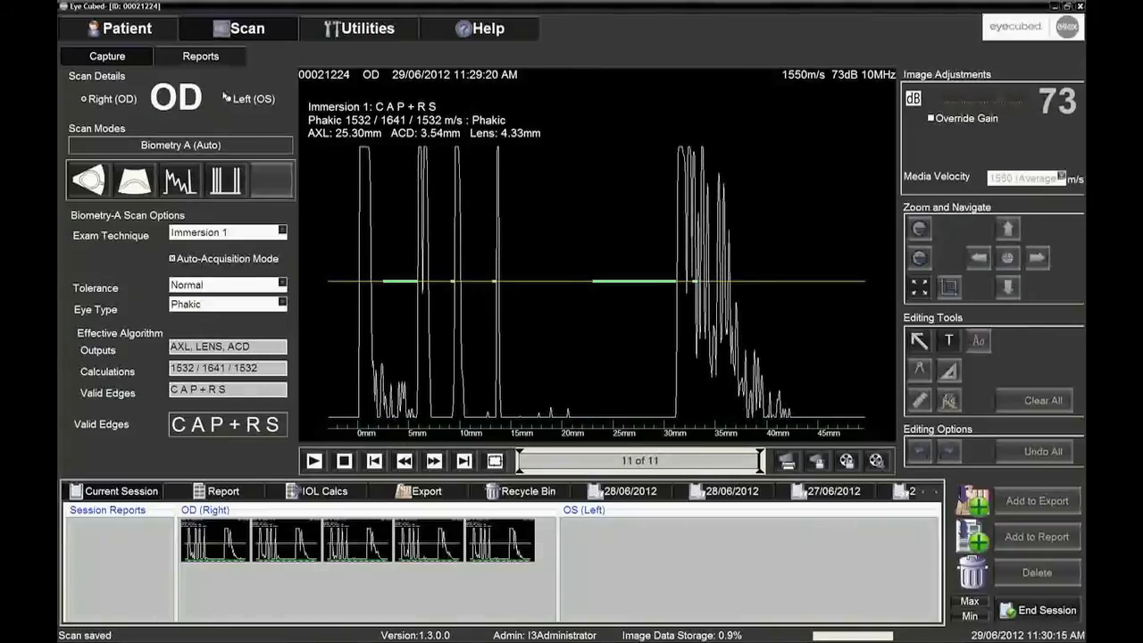
Step: Load a stored OS (Left) scan thumbnail from the Current Session panel for review
{"action": "left_click", "coordinate": [222, 100]}
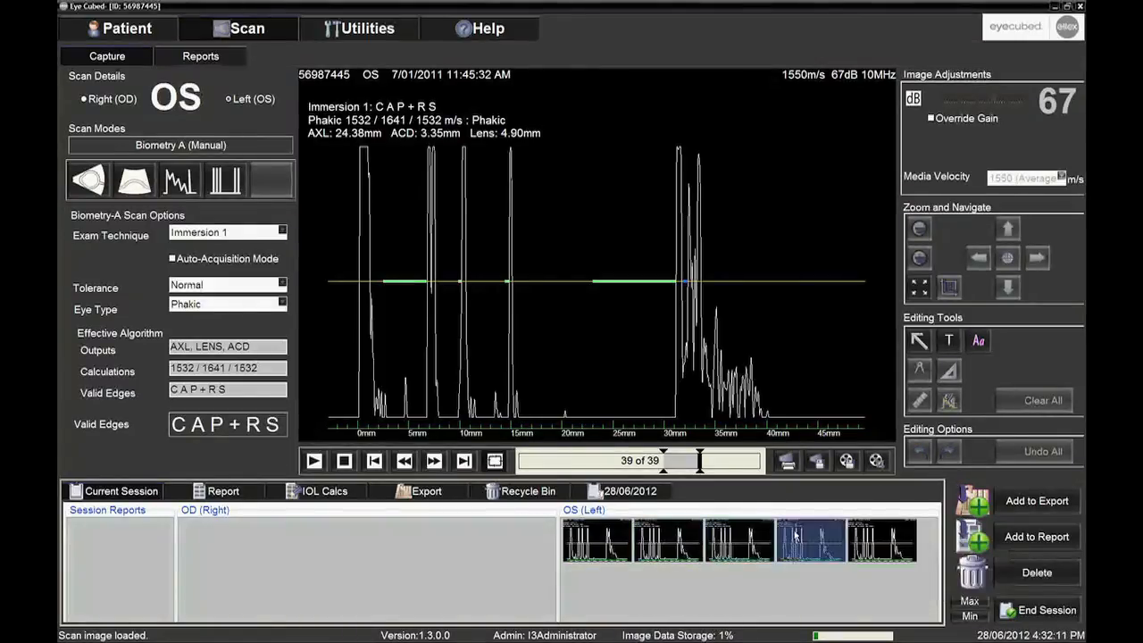
Step: Select the fifth stored OS scan and send the stored scans to IOL Calcs
{"action": "left_click", "coordinate": [879, 540]}
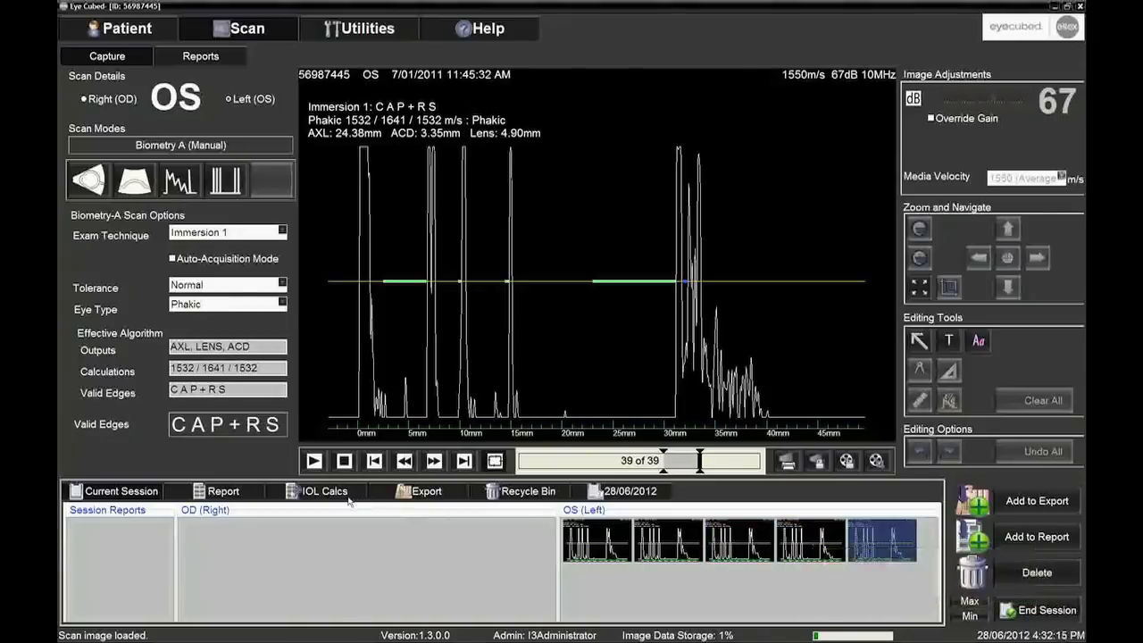
{"action": "left_click", "coordinate": [323, 489]}
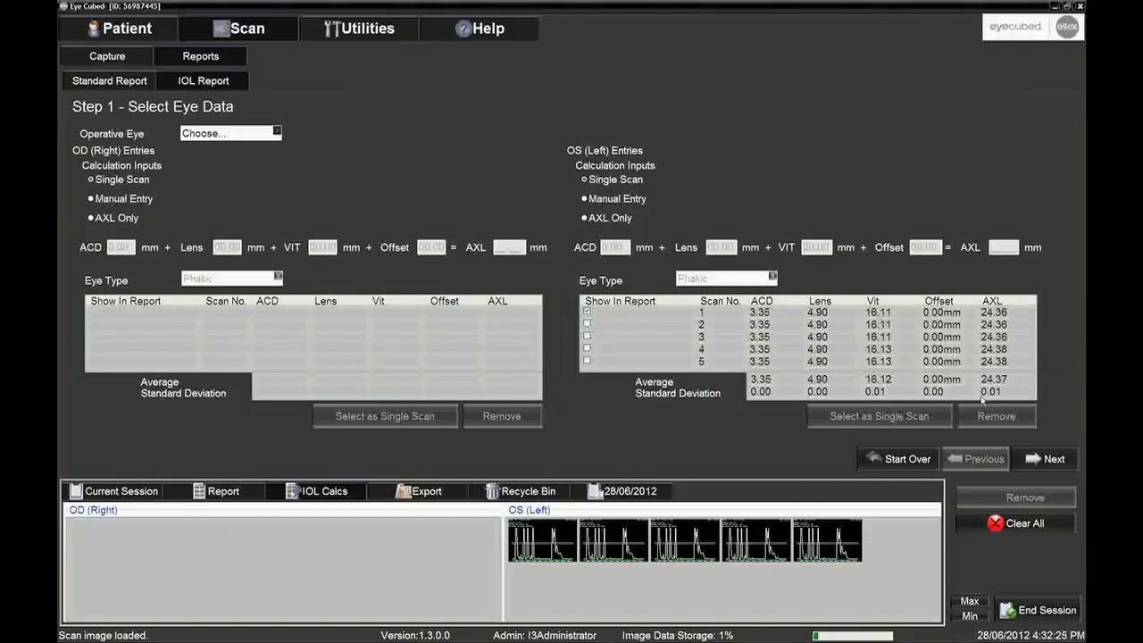
Step: Launch the Eye Cubed User Manual PDF from the Help documentation page
{"action": "left_click", "coordinate": [490, 29]}
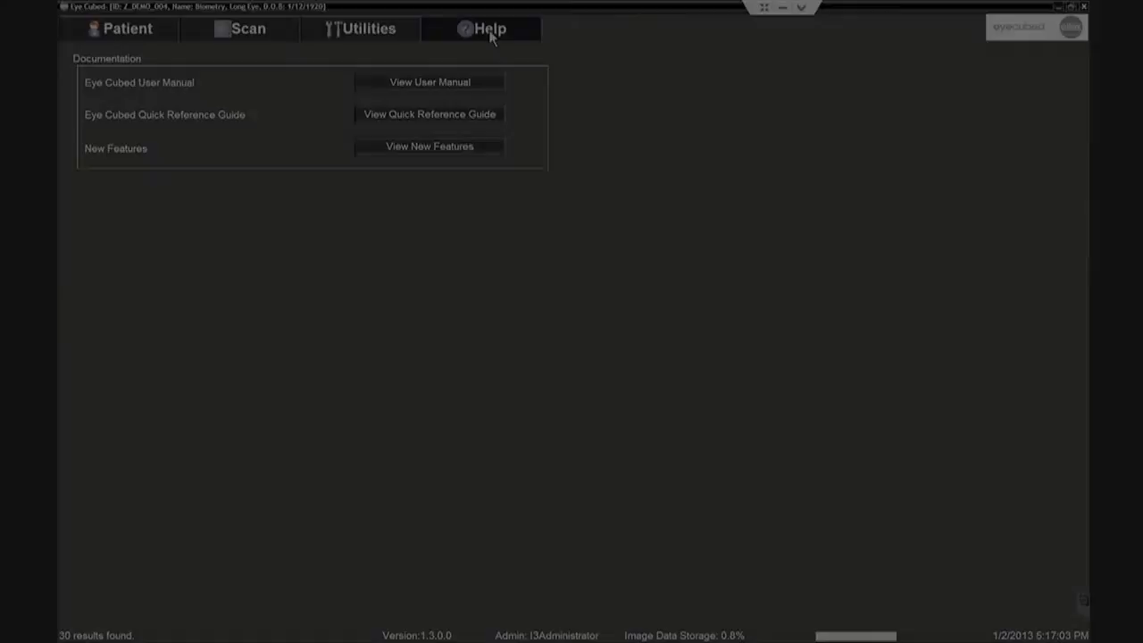
{"action": "left_click", "coordinate": [428, 82]}
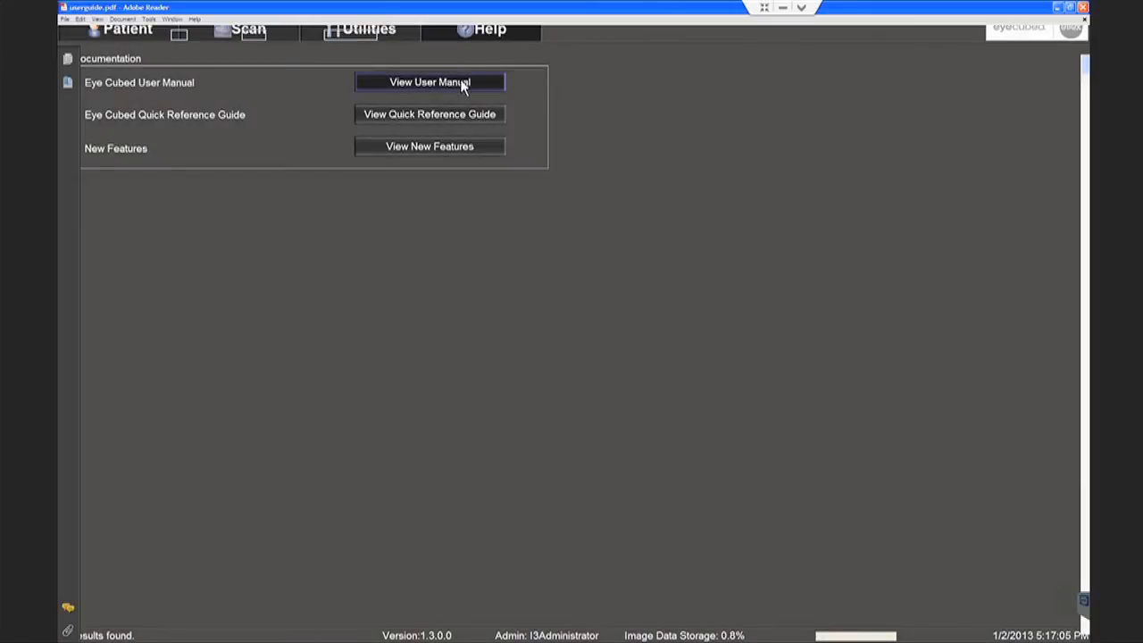
Step: Focus the Adobe Reader user guide on its Ellex cover page and bring up the View menu
{"action": "left_click", "coordinate": [428, 82]}
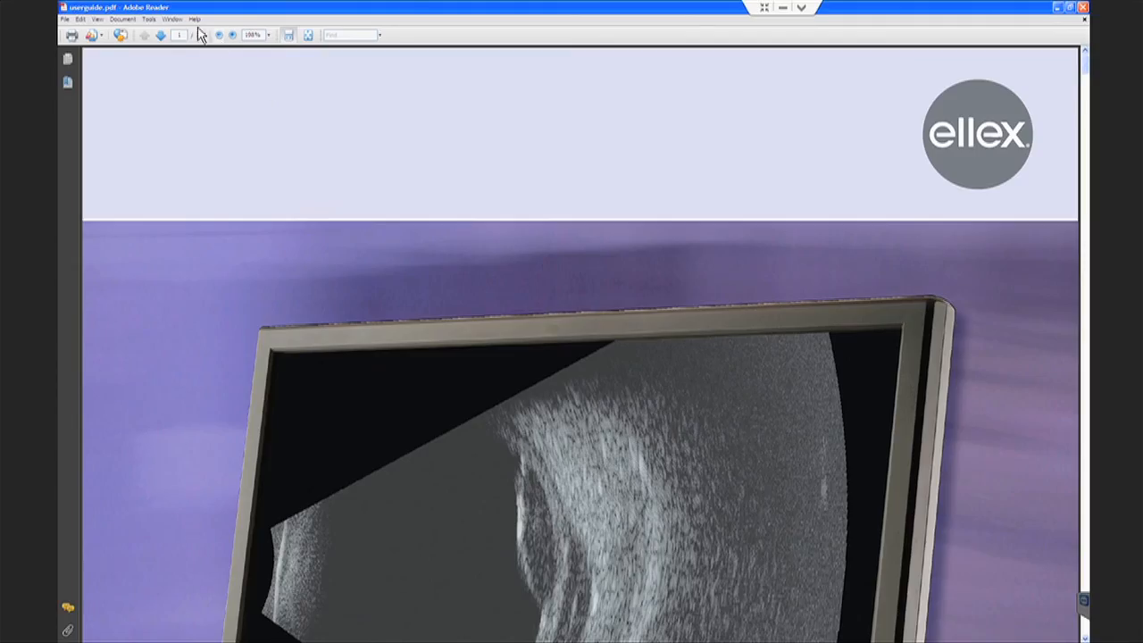
{"action": "left_click", "coordinate": [97, 17]}
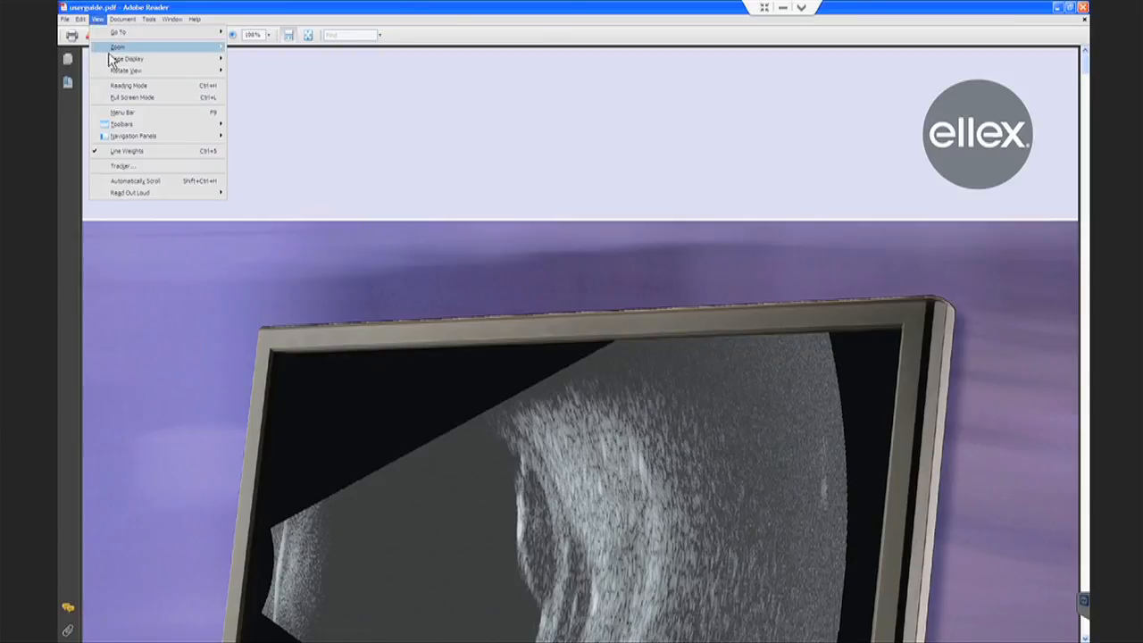